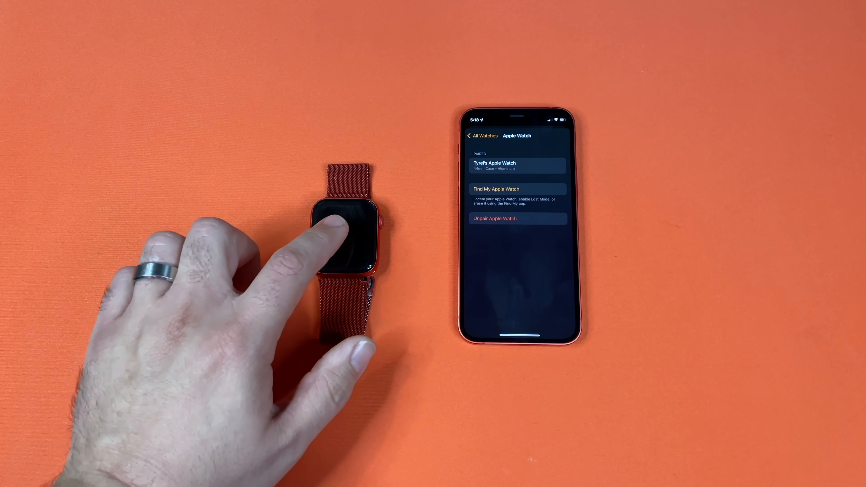
Wake the watch and scroll General settings down to Regulatory, Storage and Reset
left_click(342, 232)
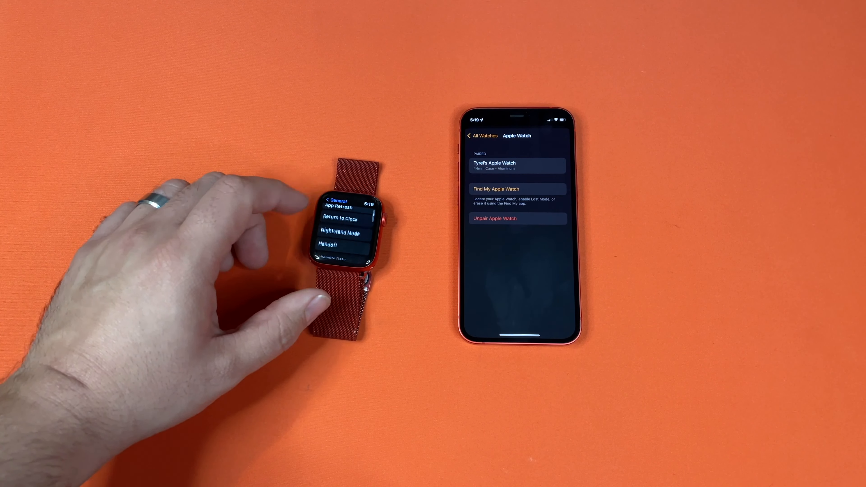
scroll("down", 3)
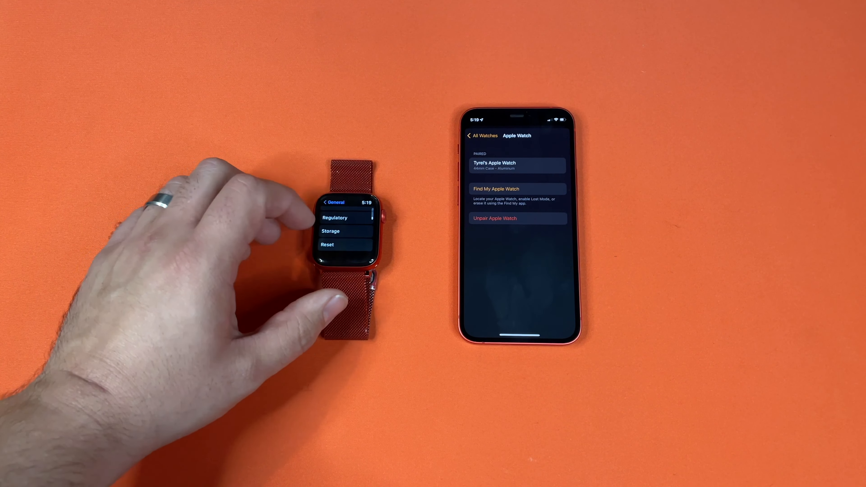
Unpair the Apple Watch from the iPhone's Watch app and confirm, showing unpairing progress
left_click(328, 245)
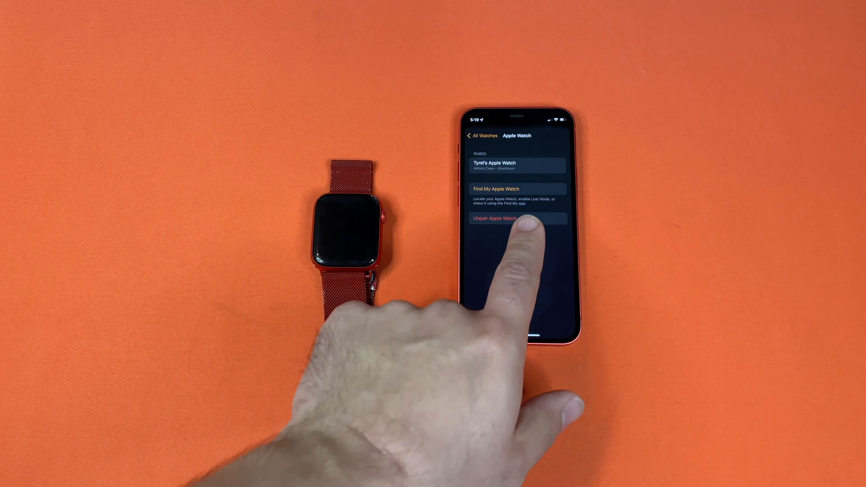
left_click(494, 218)
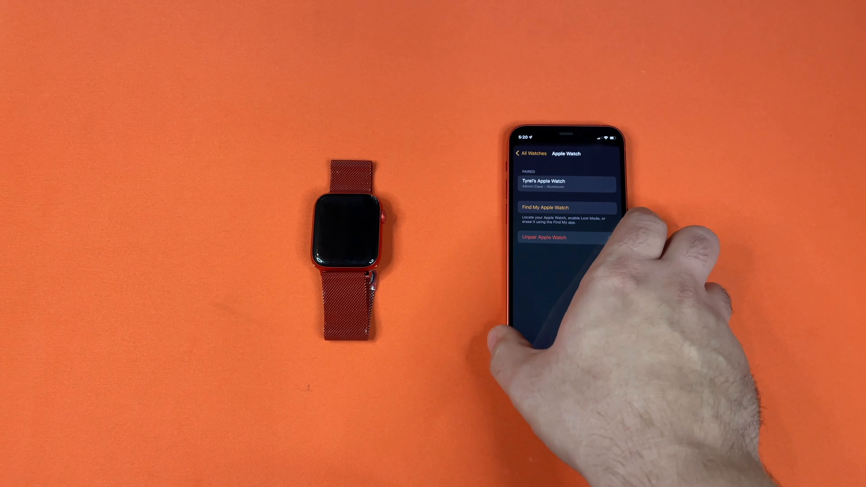
left_click(544, 237)
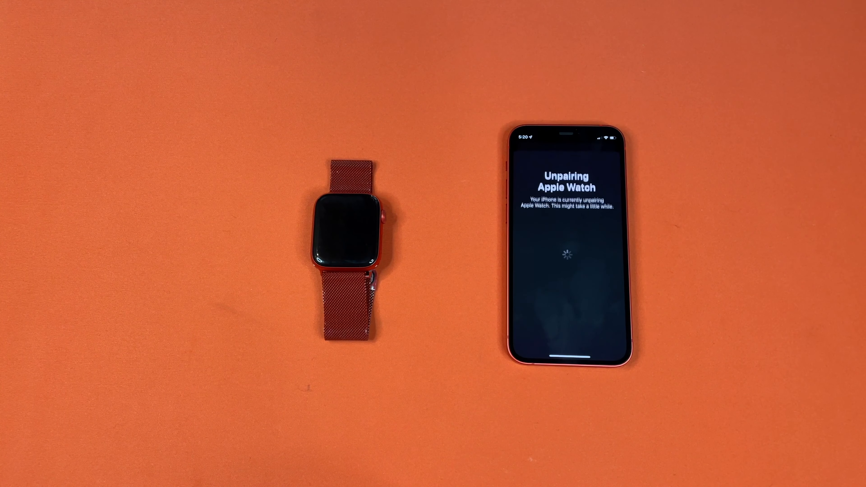